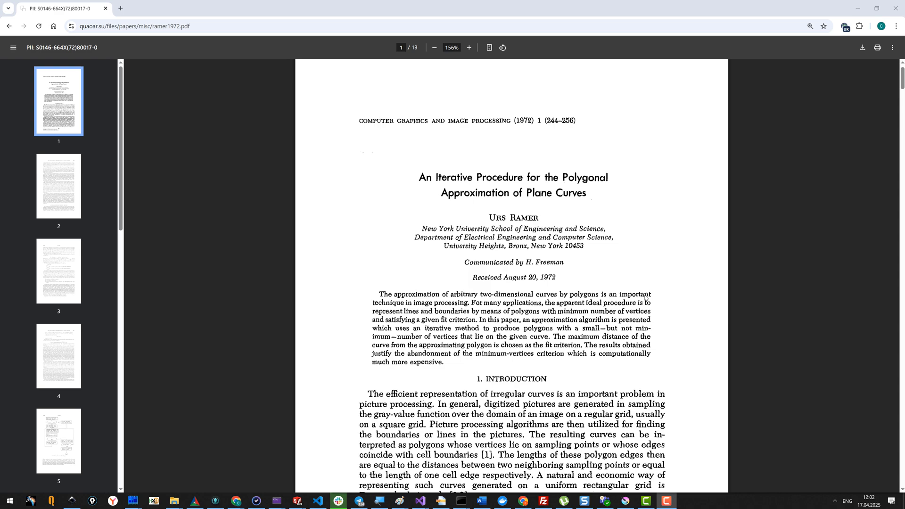
Scroll the Ramer 1972 polygonal approximation PDF from its title page down to page 2.
scroll("down", 3)
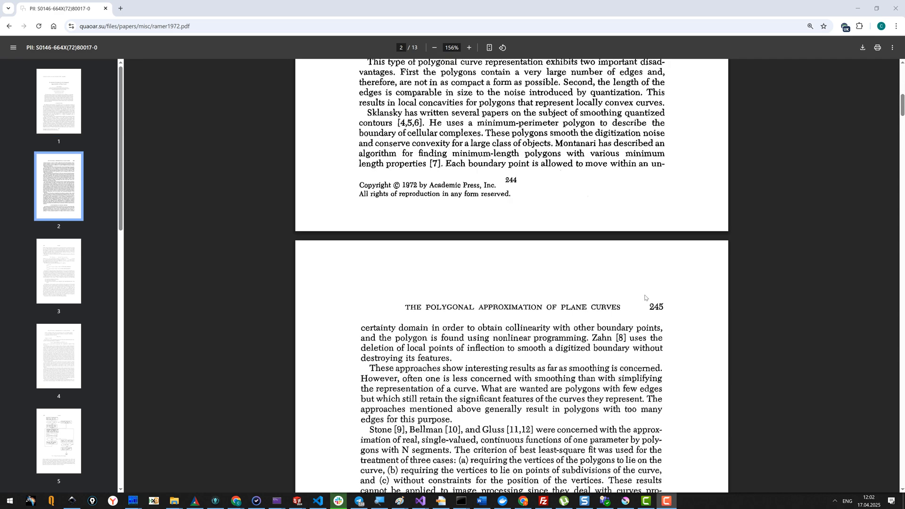
scroll("down", 3)
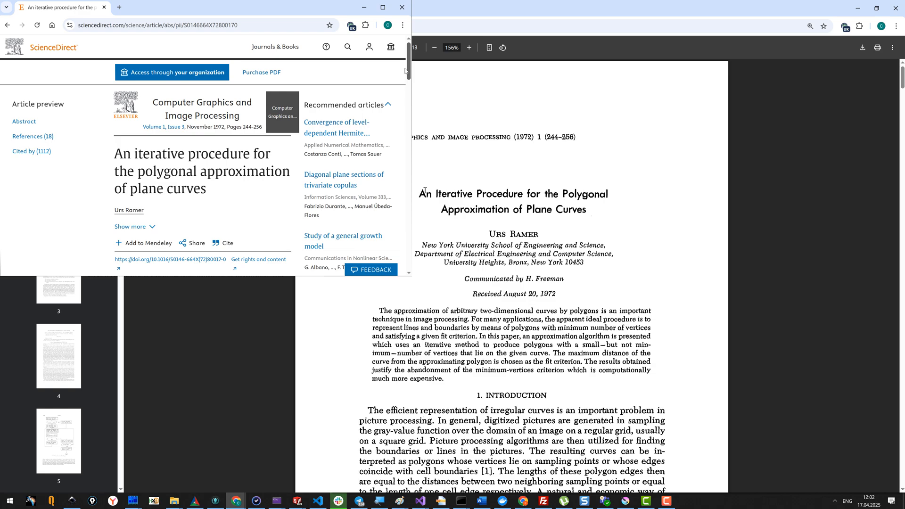
Place the ScienceDirect abstract page for the Ramer paper beside the PDF.
left_click_drag(420, 193, 586, 209)
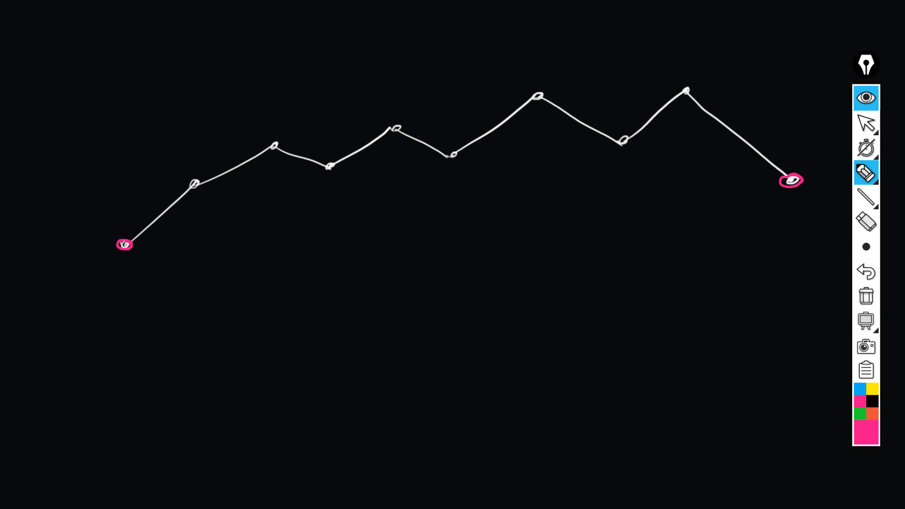
Draw a pink chord from the zigzag's first point to the third vertex, circled green, labelled f.
left_click_drag(132, 247, 743, 185)
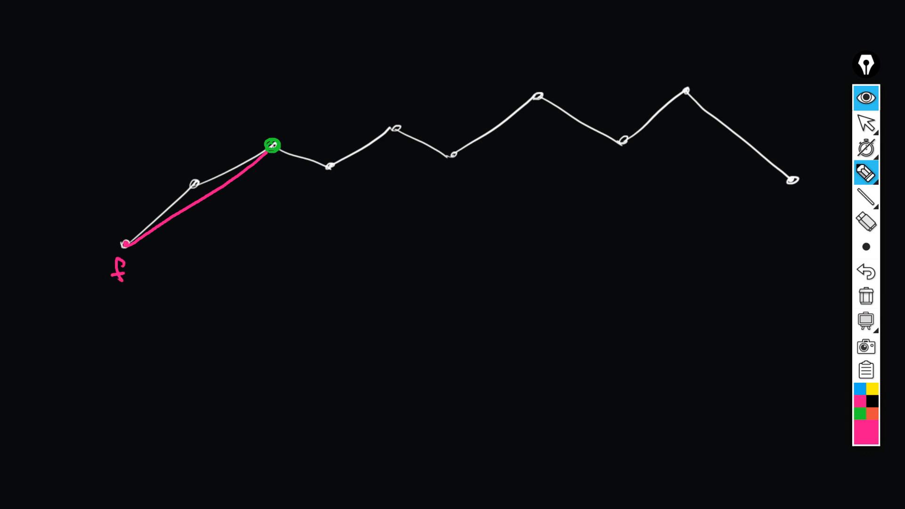
Draw a pink chord from the peak vertex to the end point, labelling e and peak.
left_click_drag(273, 146, 791, 180)
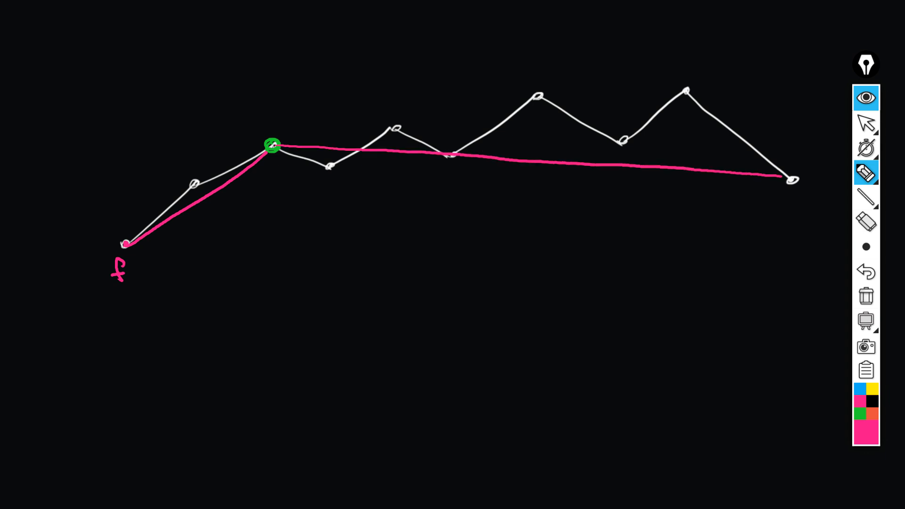
left_click_drag(762, 211, 780, 198)
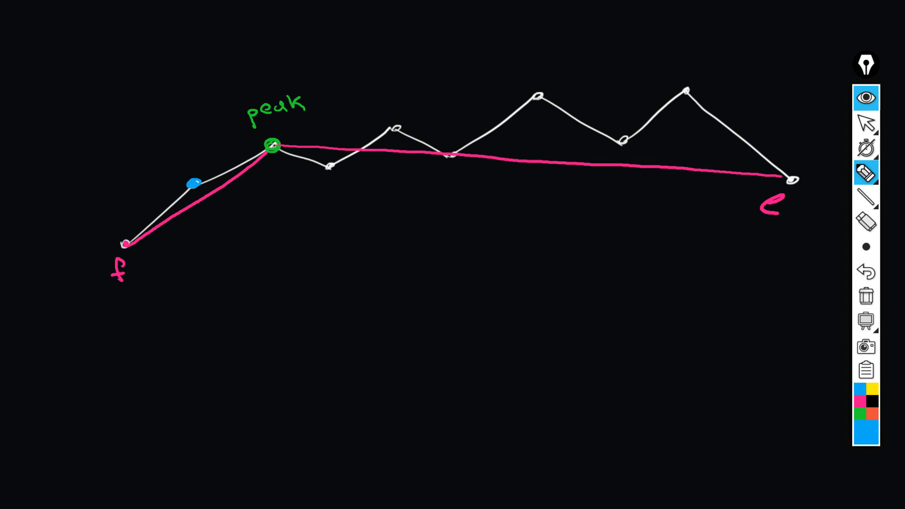
Draw a blue chord from the curve's first point to the peak vertex.
left_click_drag(126, 245, 272, 146)
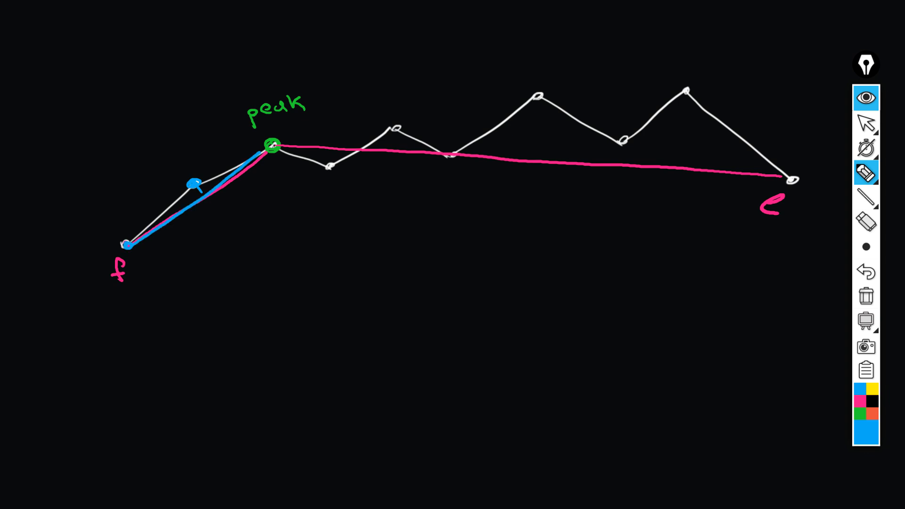
left_click_drag(536, 100, 535, 159)
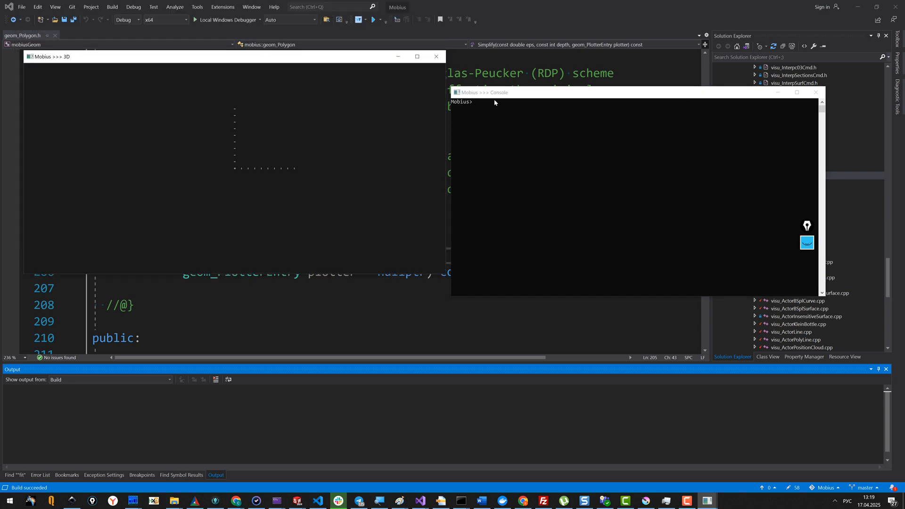
mouse_move(663, 198)
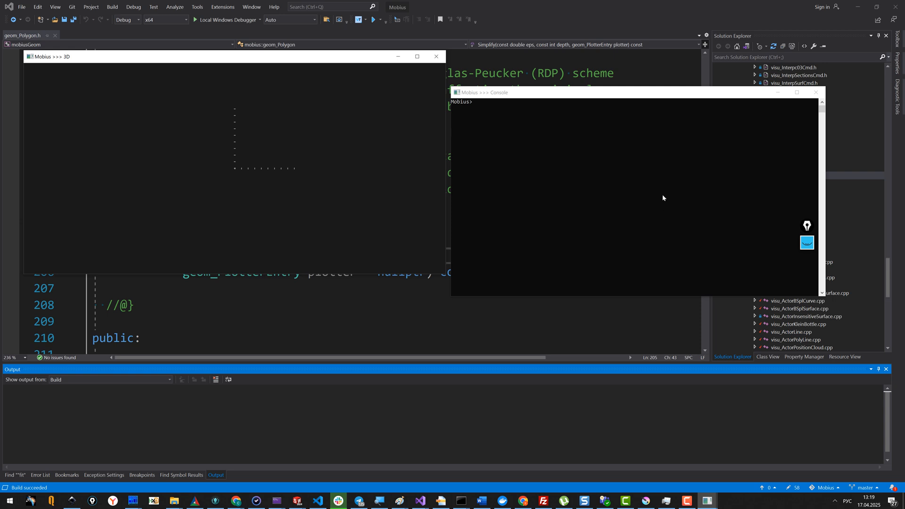
mouse_move(449, 177)
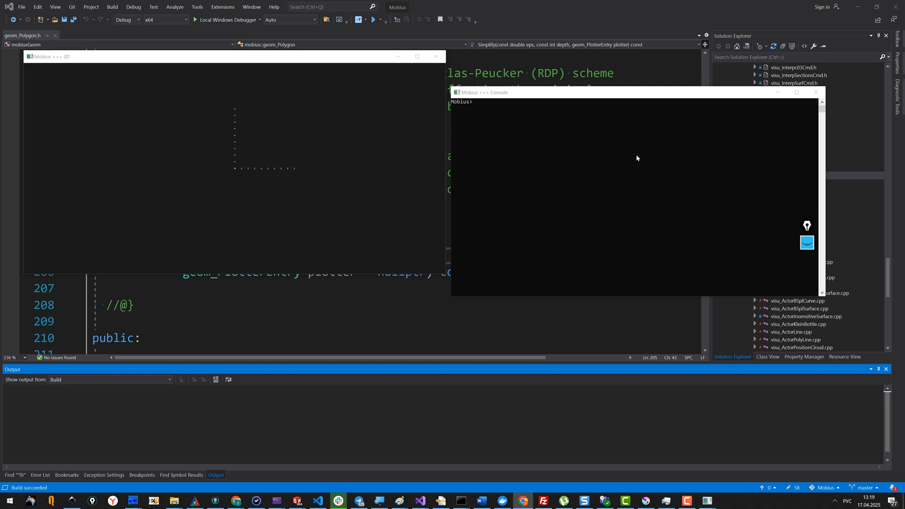
Import part05i.json, fit the view, and run simplify-part FACE_148 with tolerance 1. and depth -1.
type("import-part C:/work/Mobius/data/nesting/part05i.json")
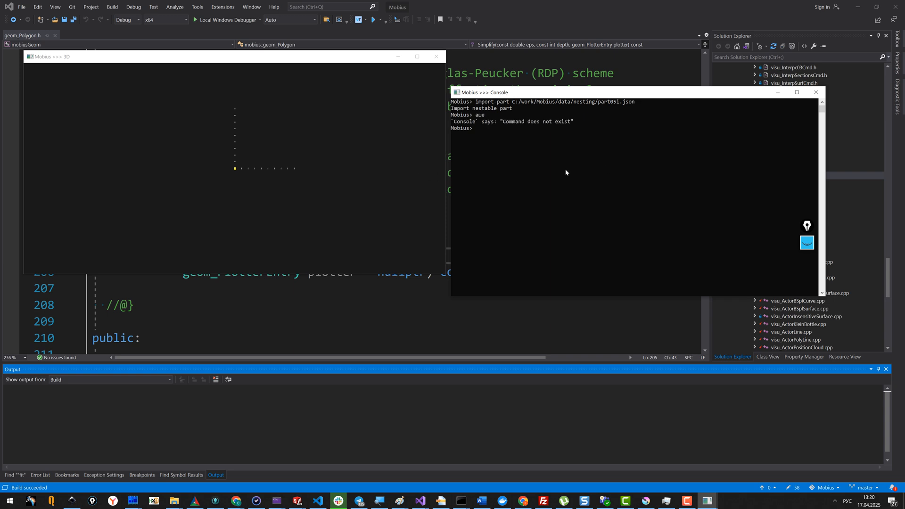
type("fit")
type("simplify-part FACE_148")
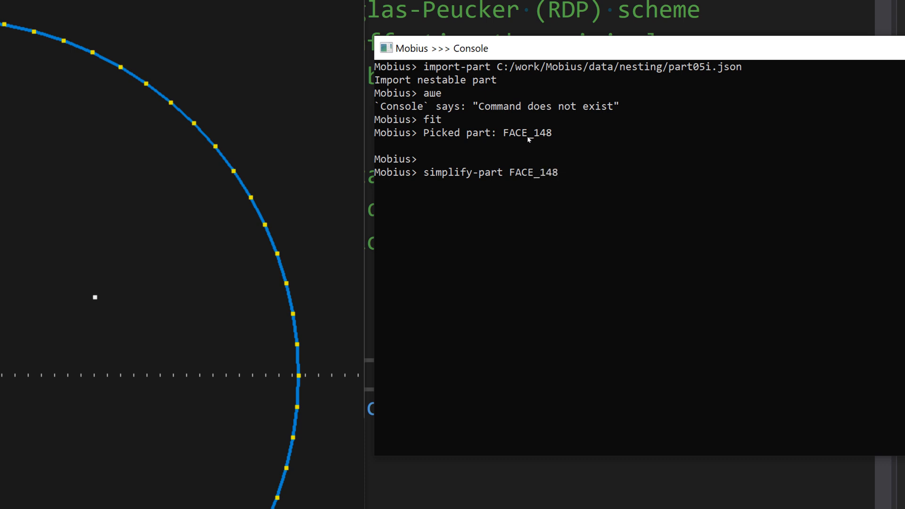
type("1.")
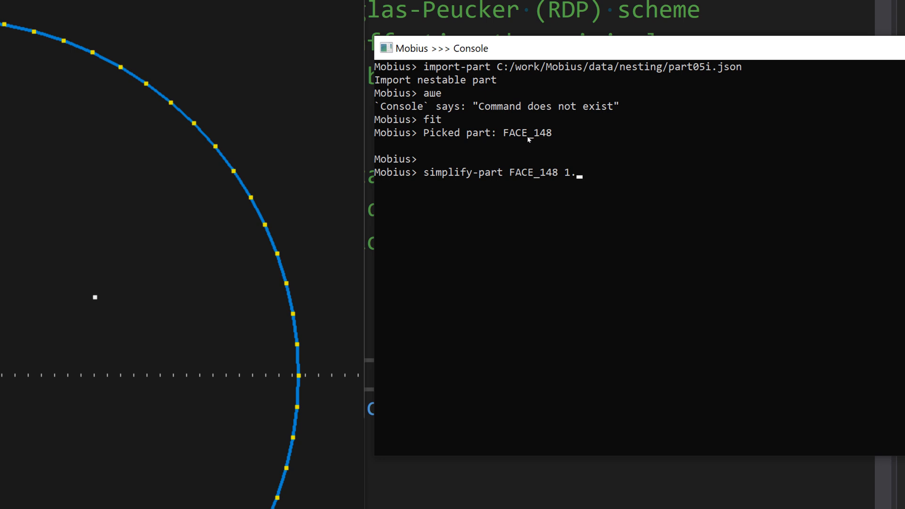
type("-")
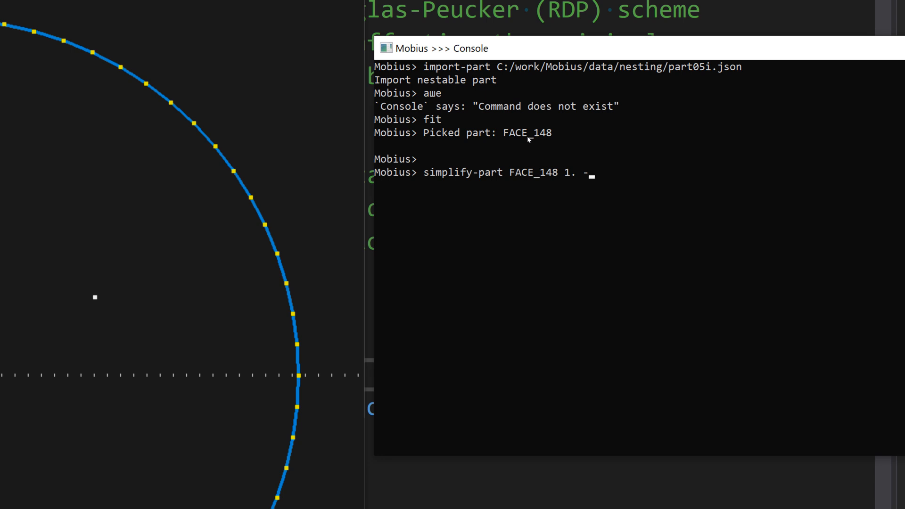
type("1")
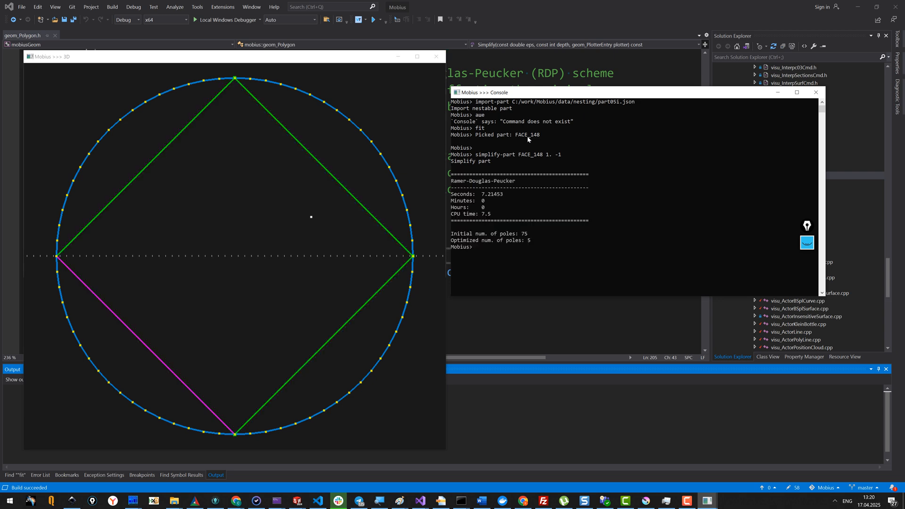
mouse_move(241, 386)
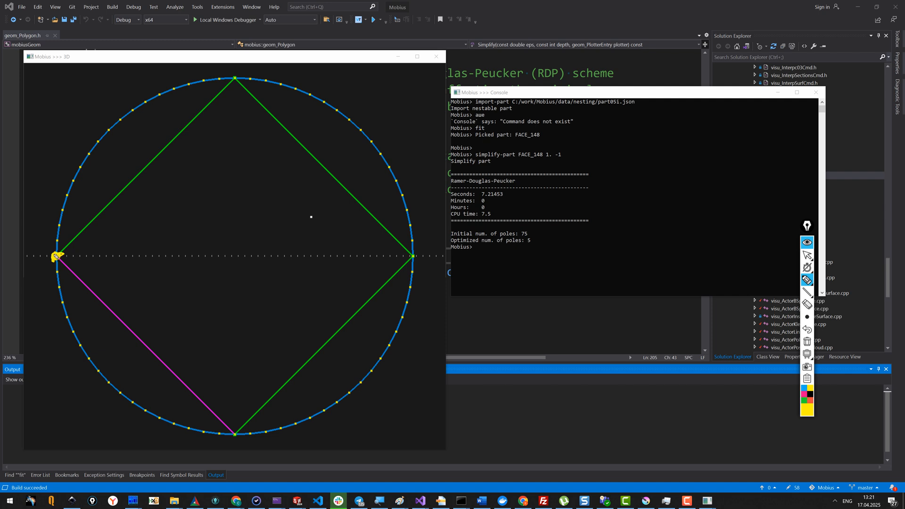
mouse_move(58, 250)
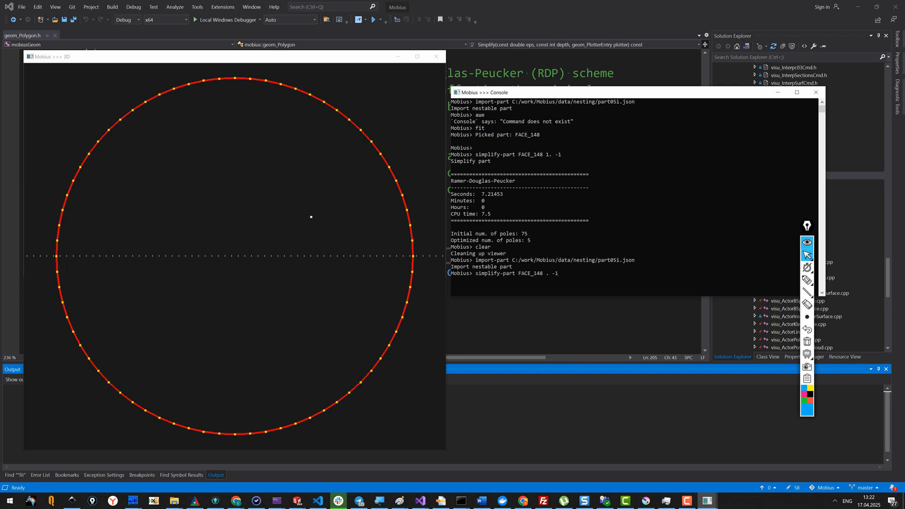
type(".25")
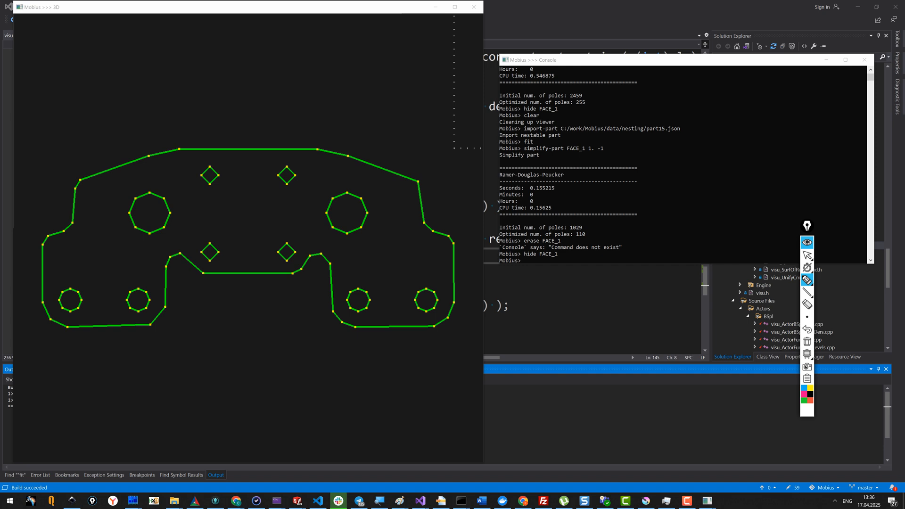
mouse_move(364, 177)
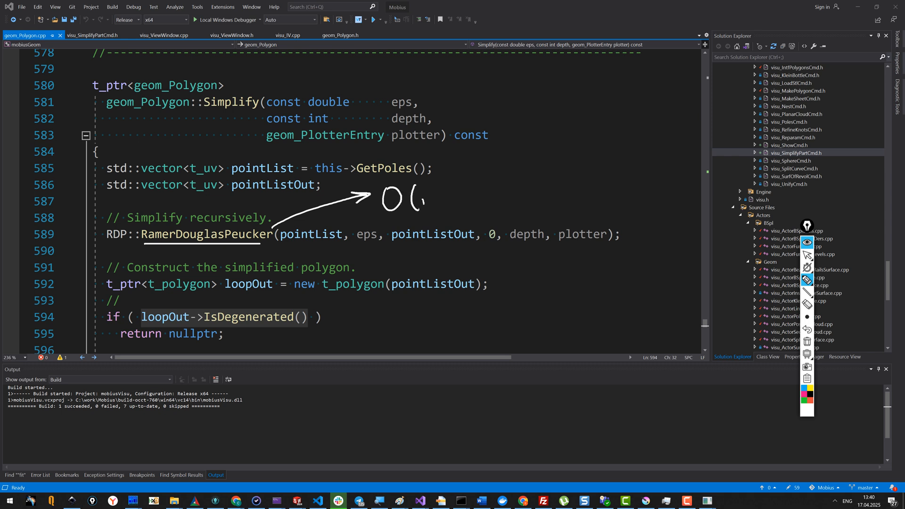
Write n² to finish O(n²), cross n² out in red, and draw an arrow rightward.
left_click_drag(413, 208, 456, 197)
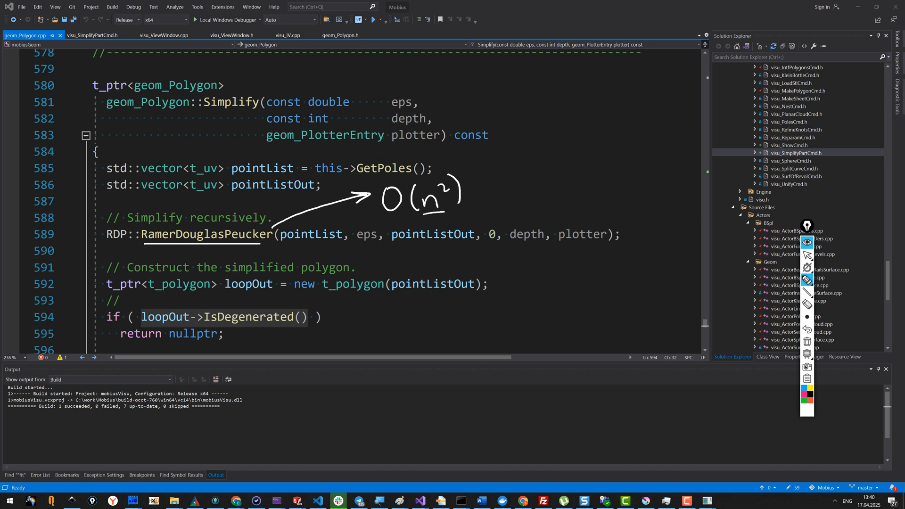
left_click_drag(419, 180, 456, 213)
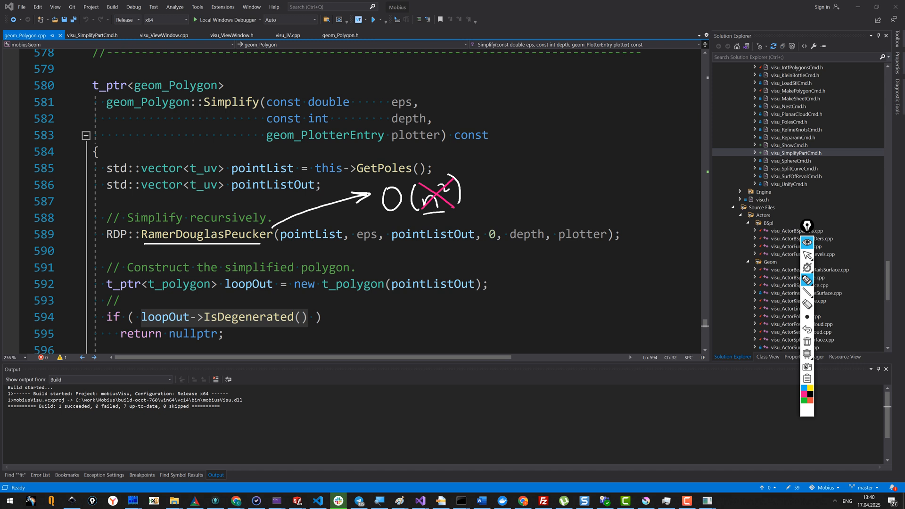
left_click_drag(444, 222, 490, 214)
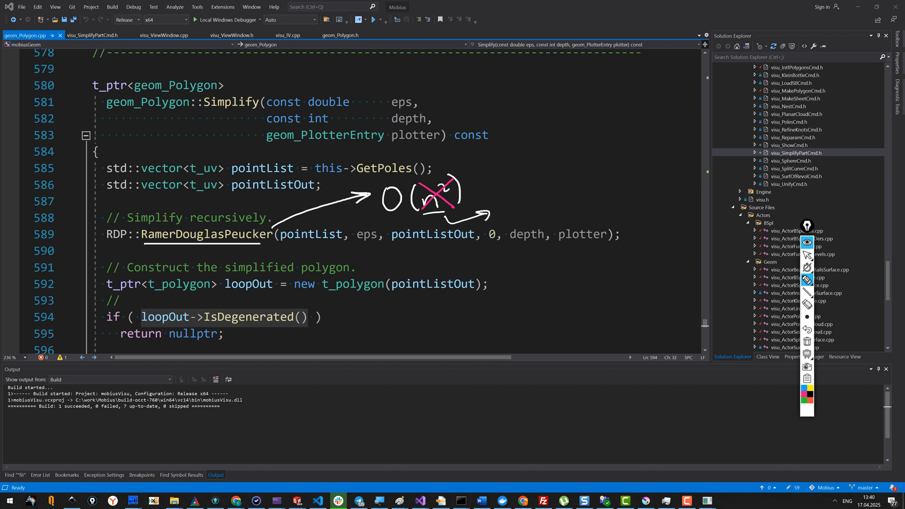